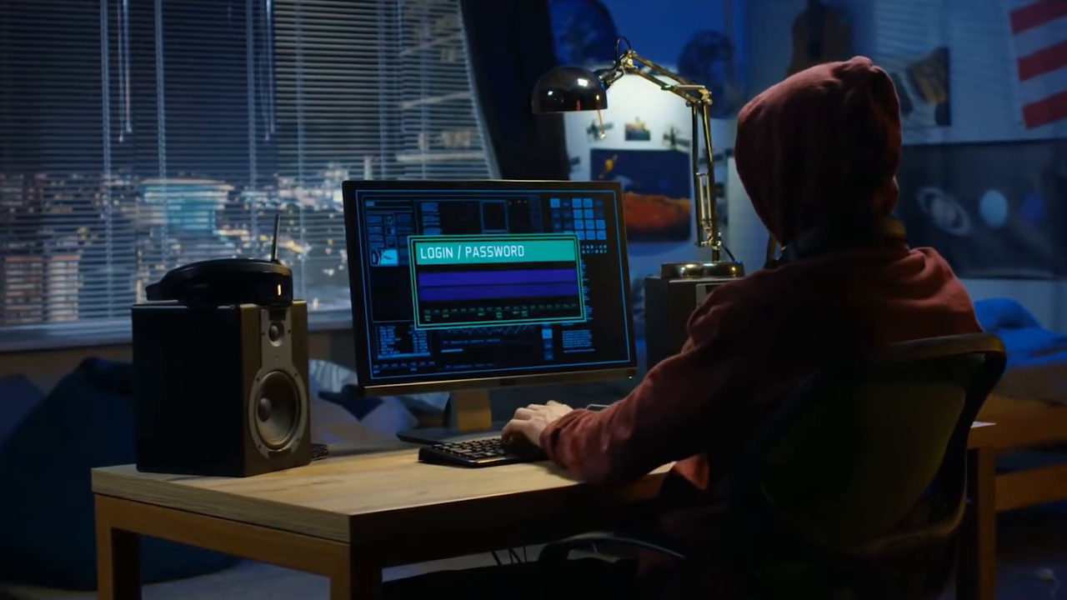
{"action": "type", "text": "ADMINISTRATOR"}
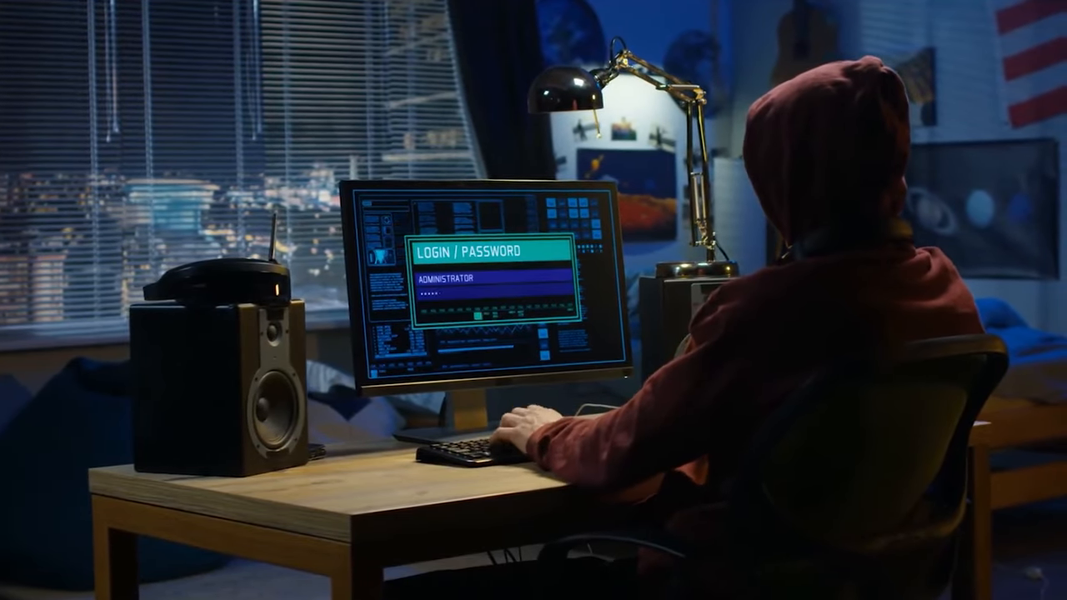